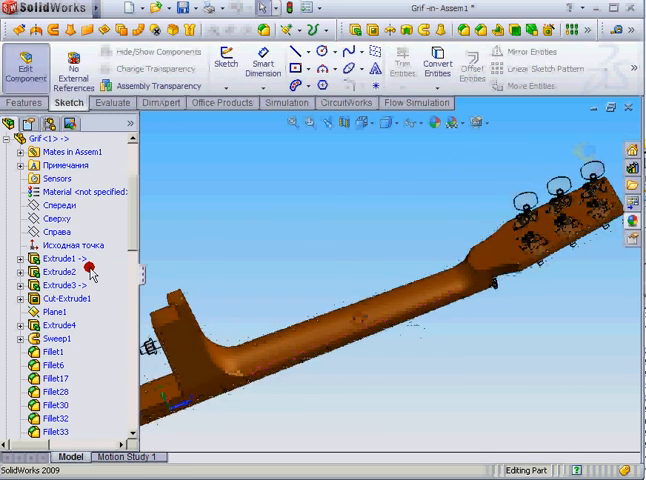
Expand Sweep1 and highlight its path sketch, Sketch11, on the neck.
left_click(58, 272)
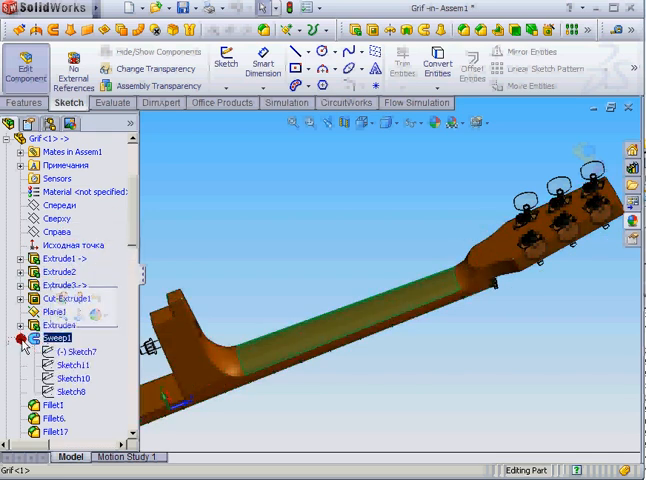
left_click(73, 351)
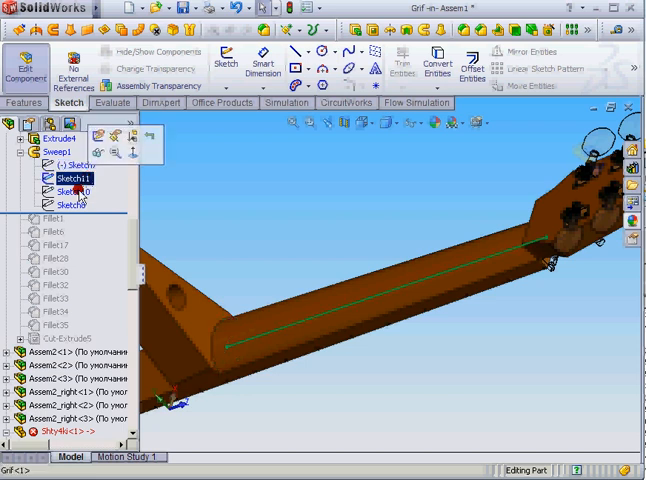
Edit Sweep1 to preview its profile, path and two guide curves.
left_click(63, 191)
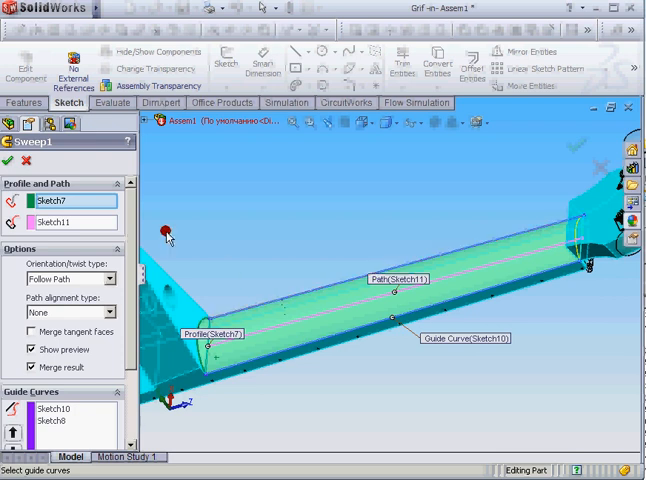
Close Sweep1's definition and show Fillet30's 30 mm radius callout.
left_click(9, 162)
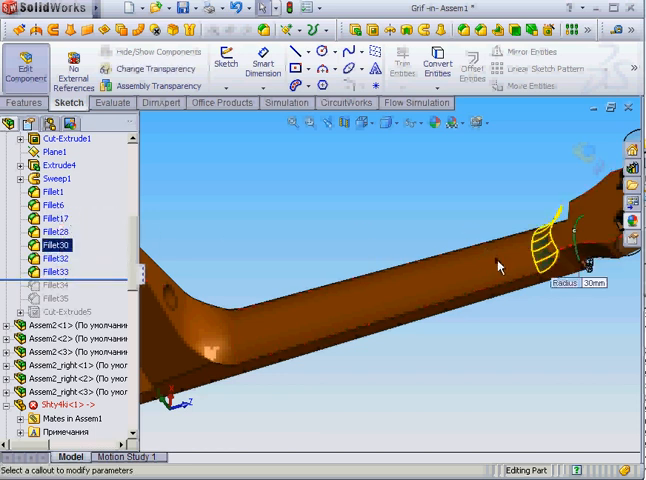
Return to assembly level and show Cut-Extrude5's Sketch14 fret lines.
double_click(56, 257)
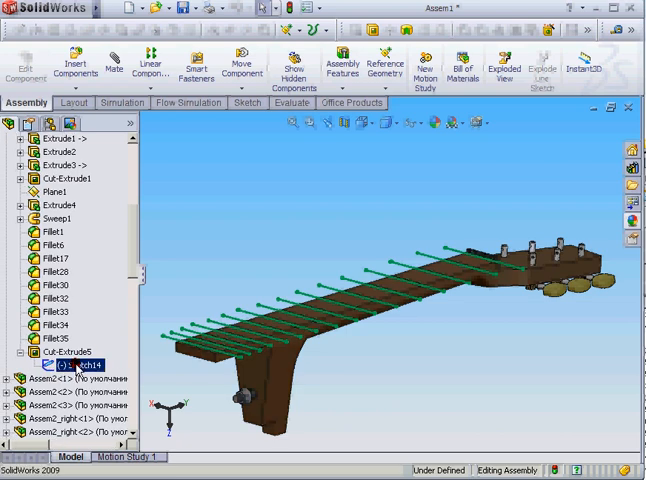
Expand Shty4ki<1> to list Extrude1, Cut-Extrude1 and Cut-Sweep1.
double_click(85, 363)
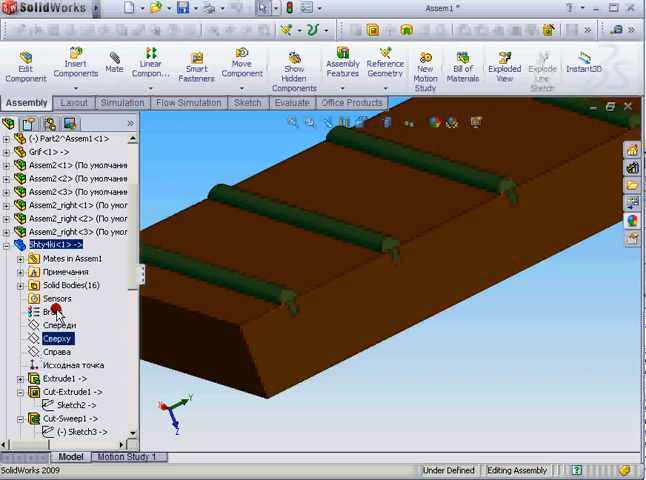
Edit the Shty4ki part in place and open Extrude1's Sketch1.
left_click(40, 245)
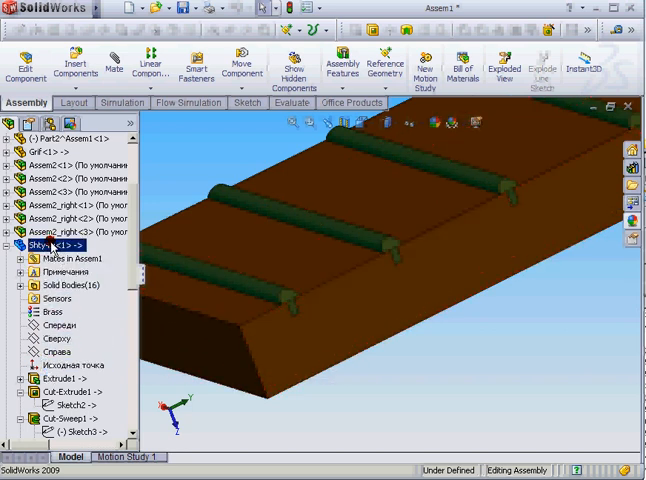
left_click(75, 58)
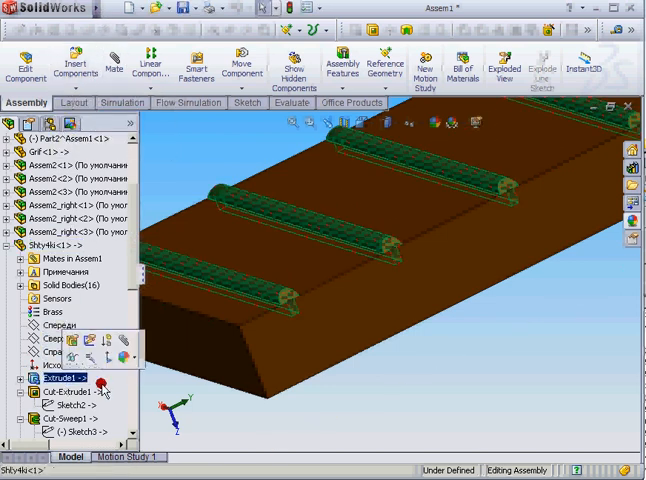
left_click(28, 378)
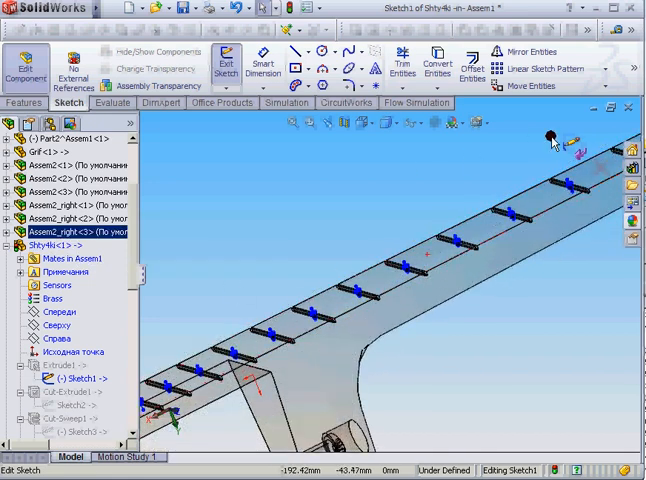
Exit Sketch1 and zoom out to view the whole fretted neck.
left_click(225, 62)
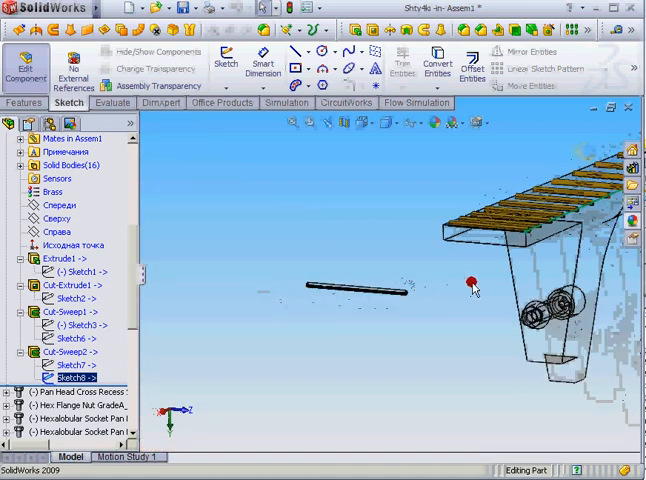
left_click_drag(475, 283, 435, 297)
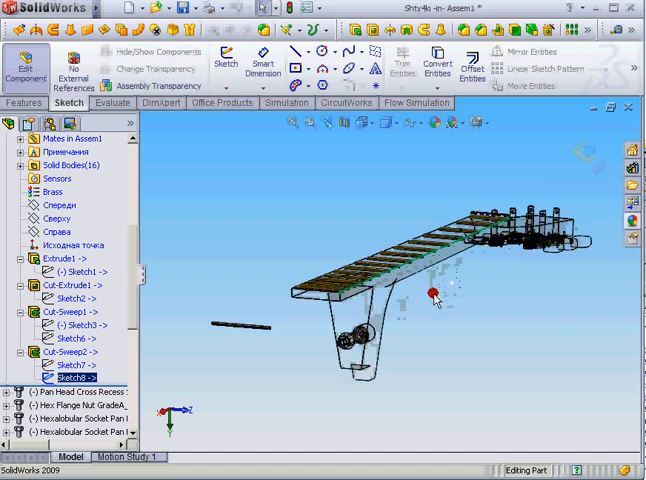